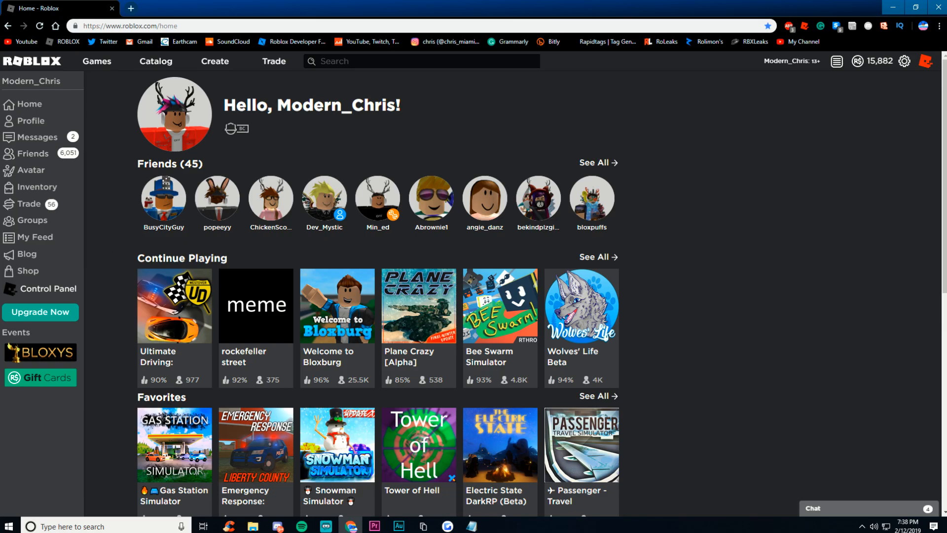
Restore the Robux budget note and place the cursor after 'Limited Faces'.
{"action": "left_click", "coordinate": [430, 197]}
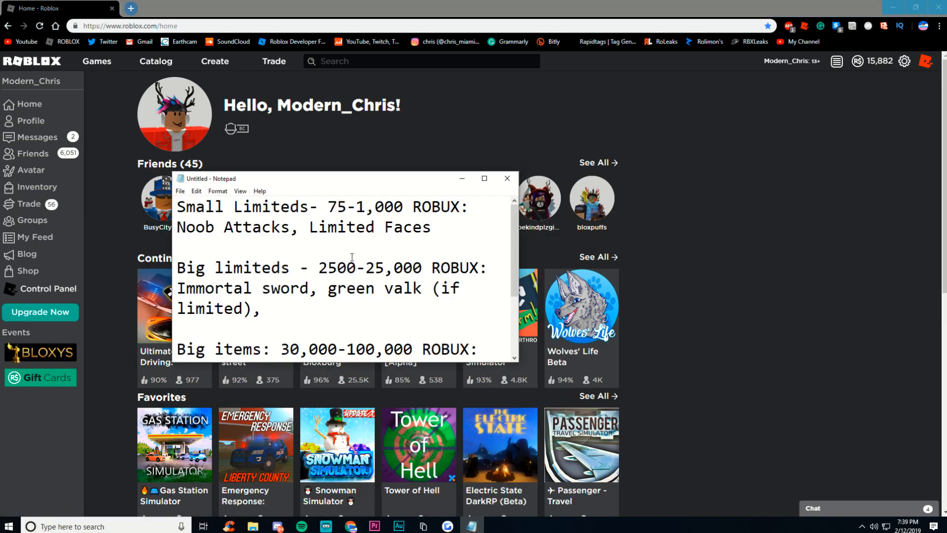
{"action": "left_click", "coordinate": [430, 226]}
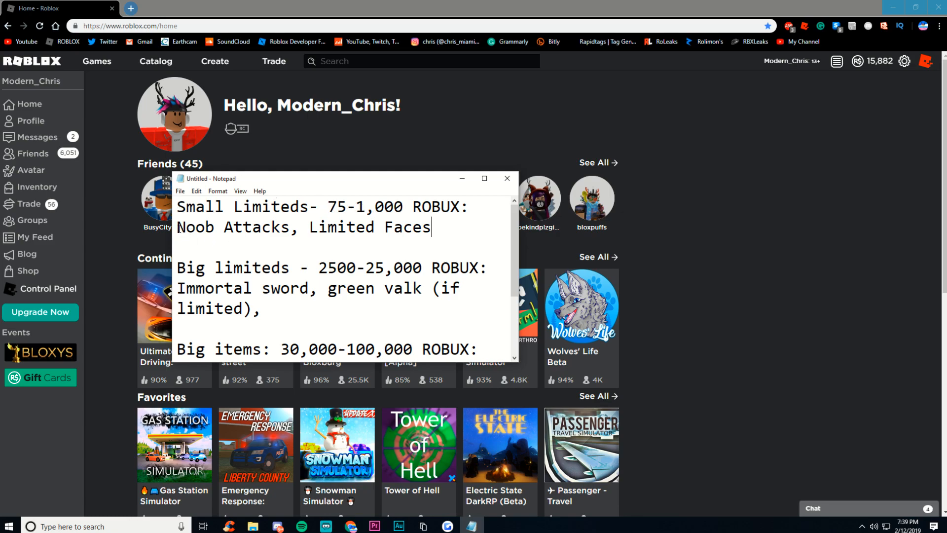
{"action": "mouse_move", "coordinate": [430, 308]}
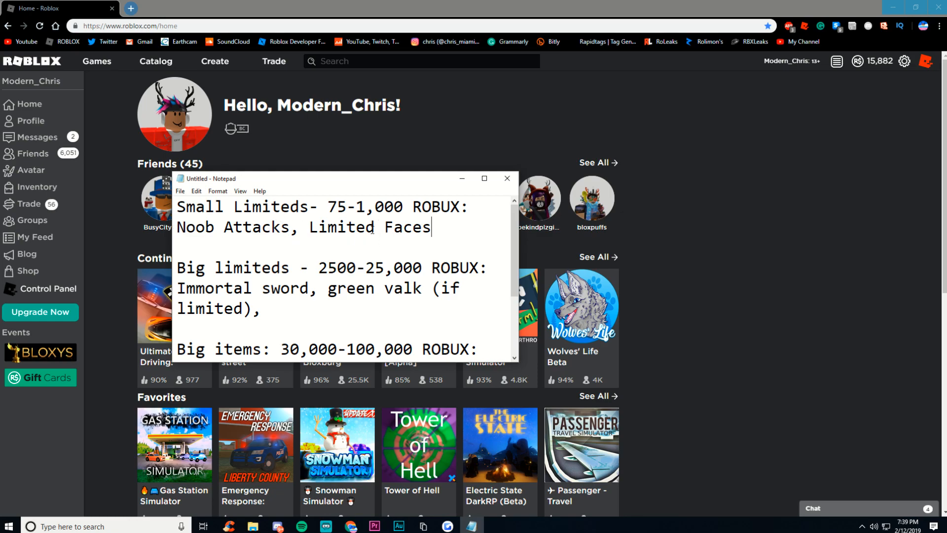
{"action": "mouse_move", "coordinate": [296, 195]}
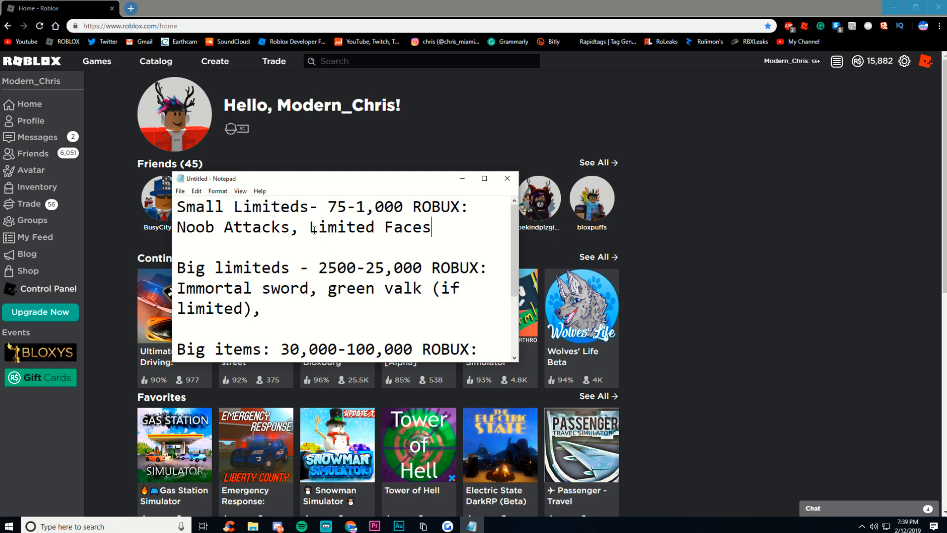
{"action": "scroll", "scroll_direction": "down", "scroll_amount": 3}
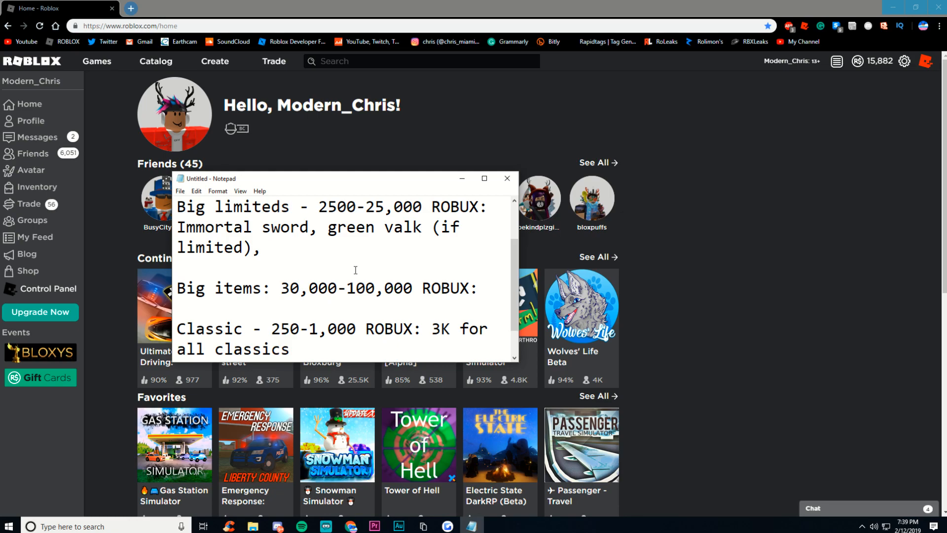
{"action": "mouse_move", "coordinate": [200, 245]}
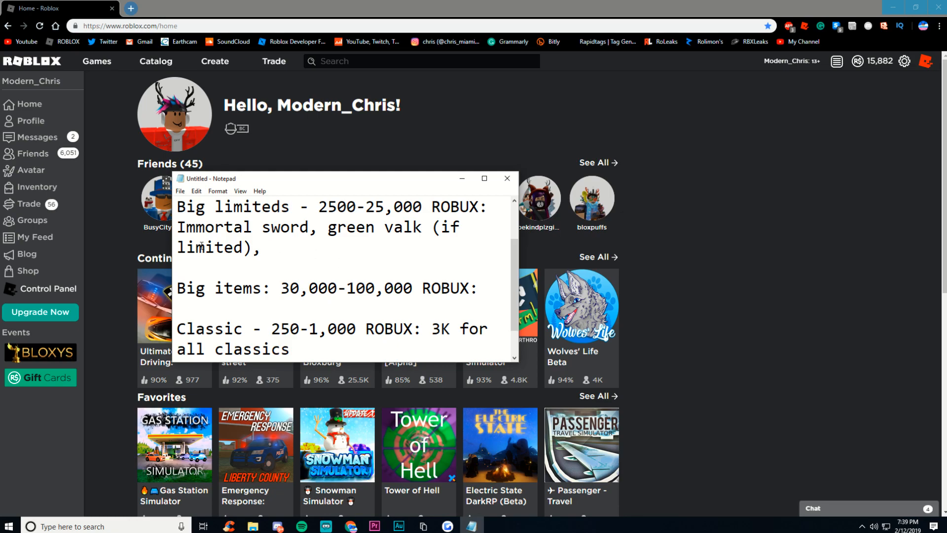
{"action": "mouse_move", "coordinate": [387, 229]}
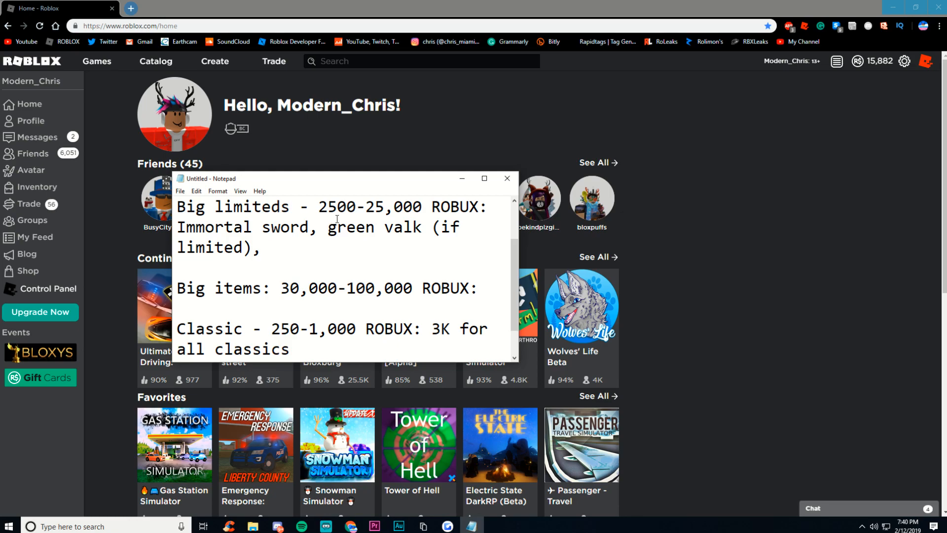
{"action": "mouse_move", "coordinate": [376, 229]}
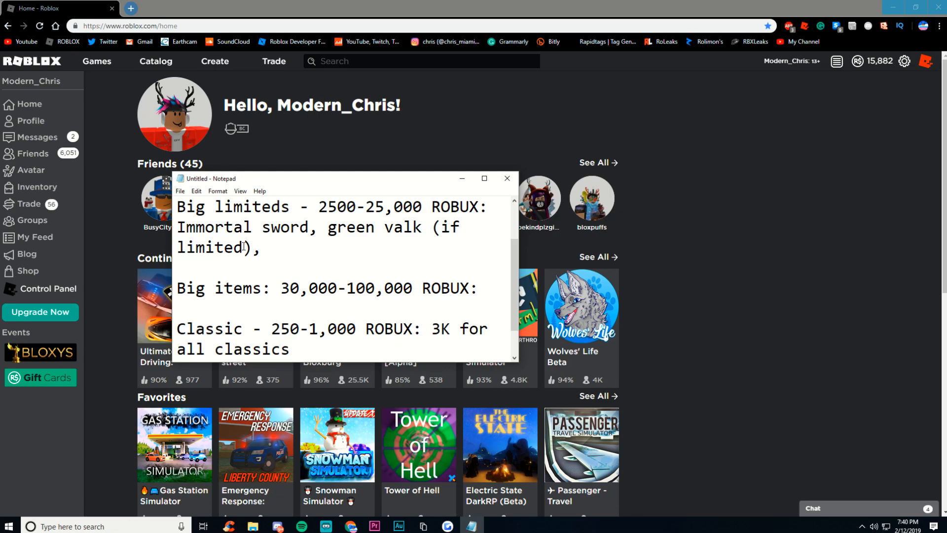
{"action": "left_click", "coordinate": [356, 211]}
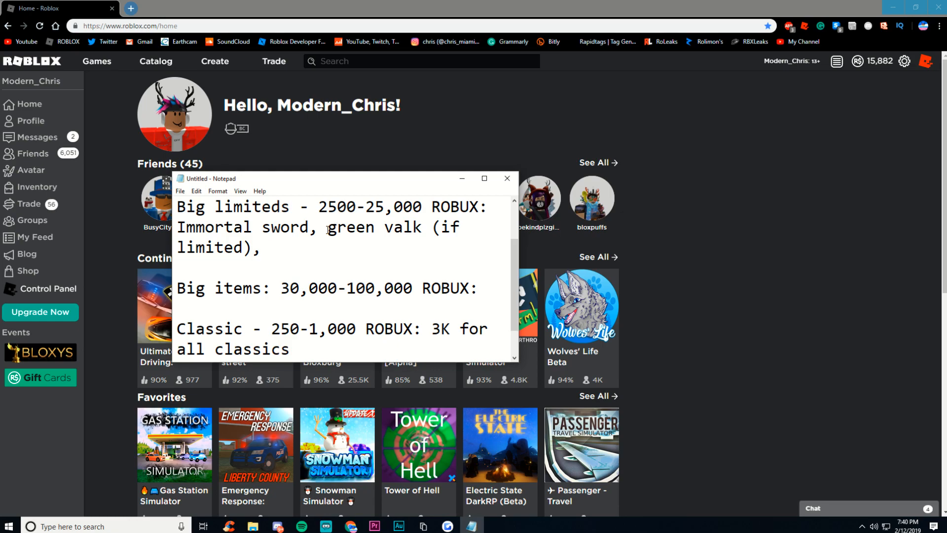
{"action": "mouse_move", "coordinate": [223, 228]}
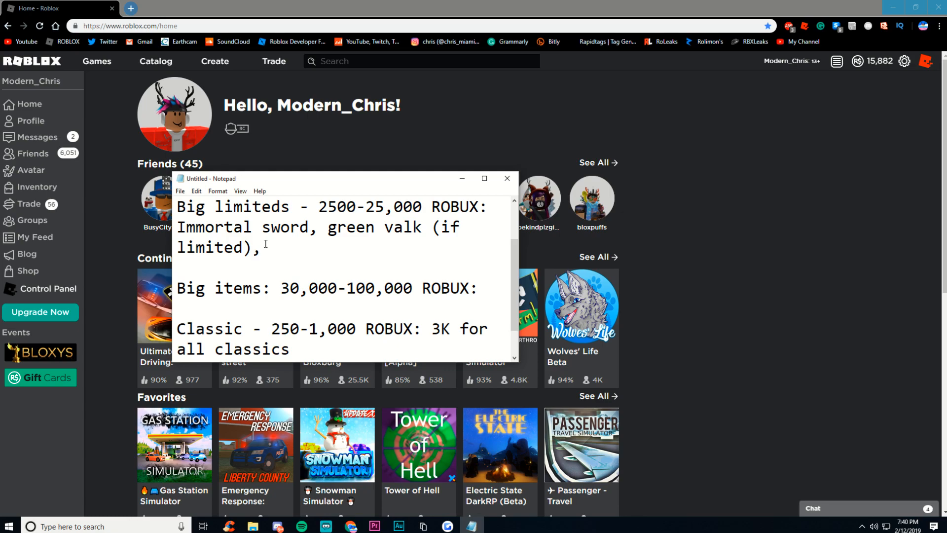
{"action": "mouse_move", "coordinate": [280, 245]}
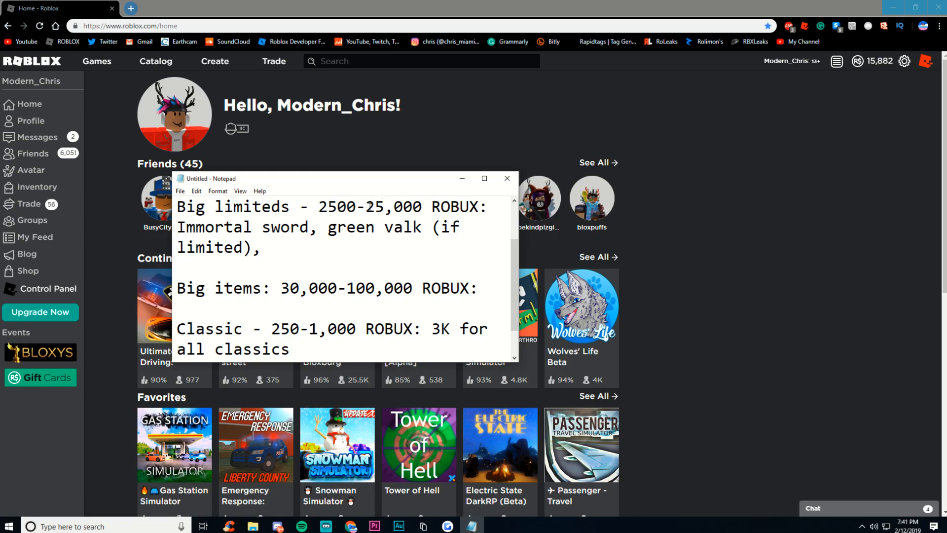
{"action": "mouse_move", "coordinate": [219, 213]}
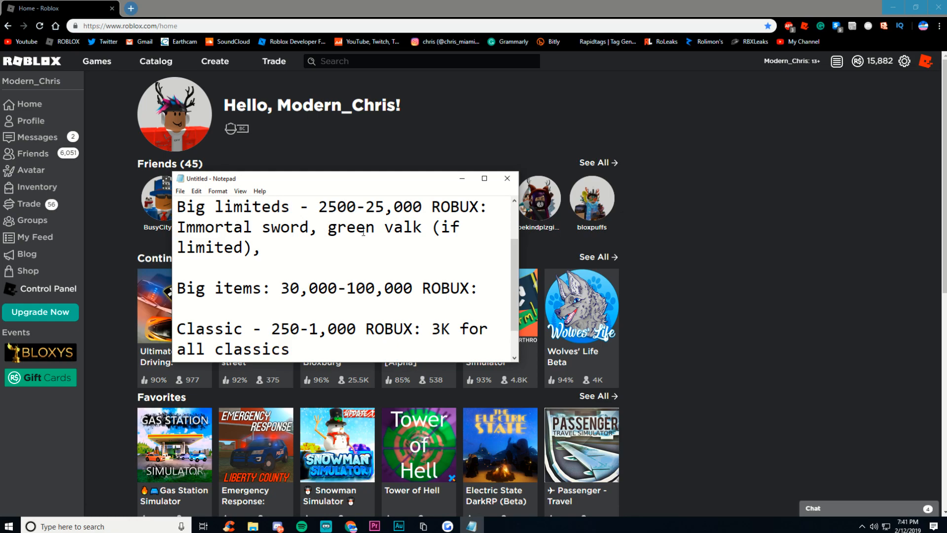
{"action": "scroll", "scroll_direction": "down", "scroll_amount": 3}
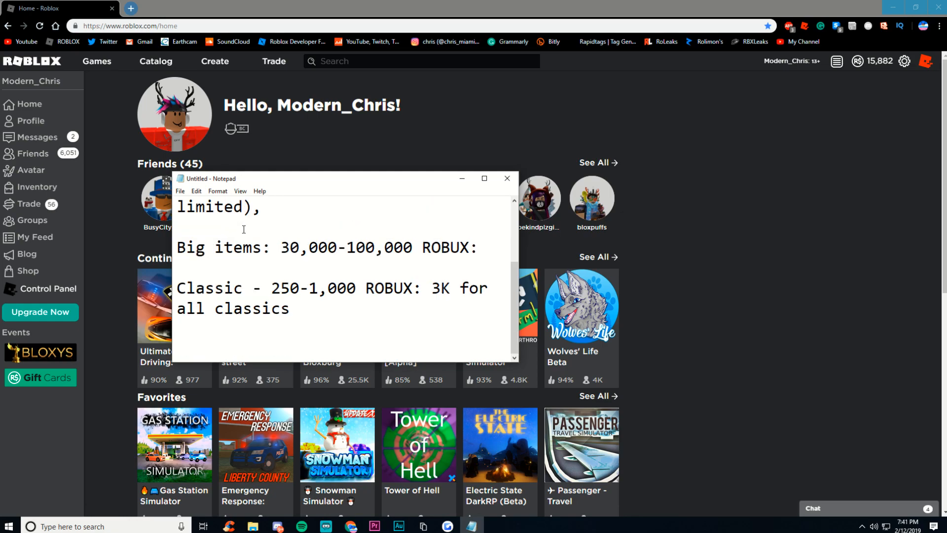
{"action": "mouse_move", "coordinate": [229, 246]}
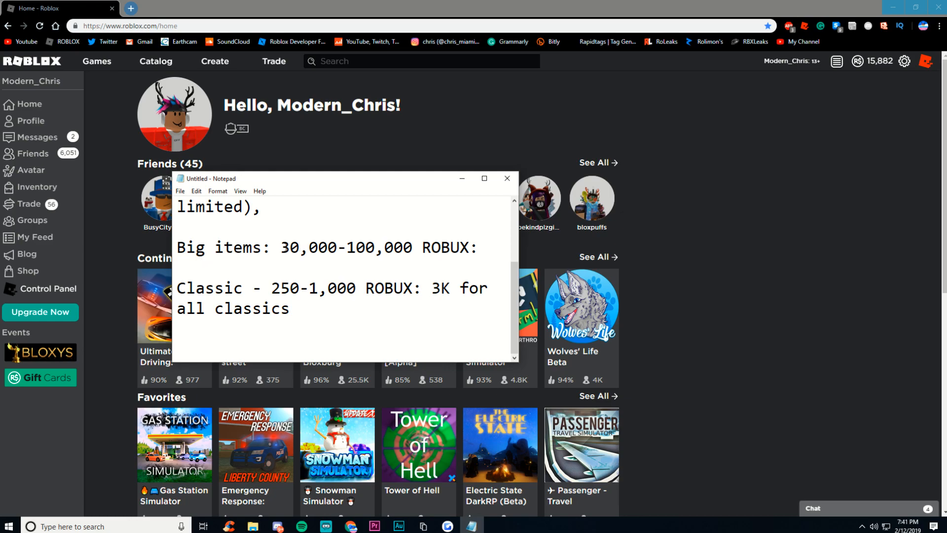
{"action": "mouse_move", "coordinate": [288, 242]}
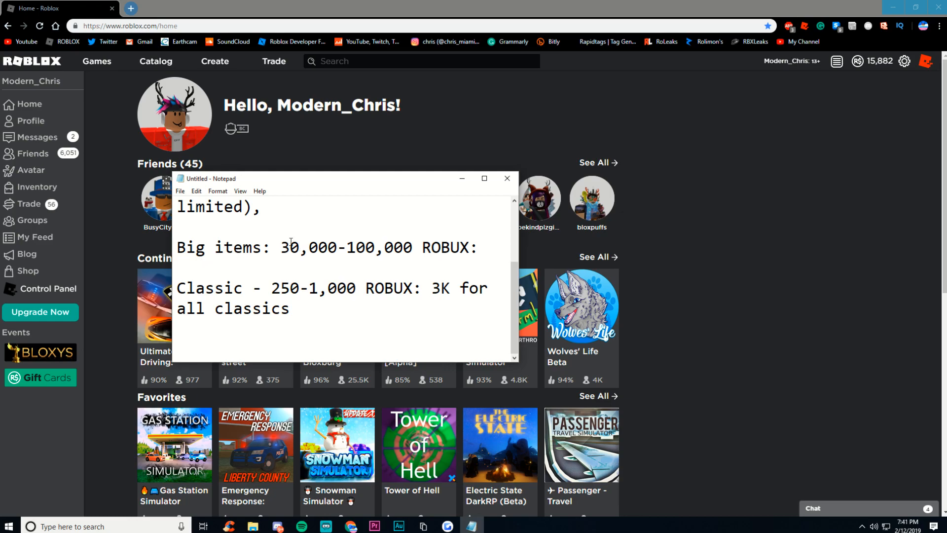
{"action": "mouse_move", "coordinate": [348, 265]}
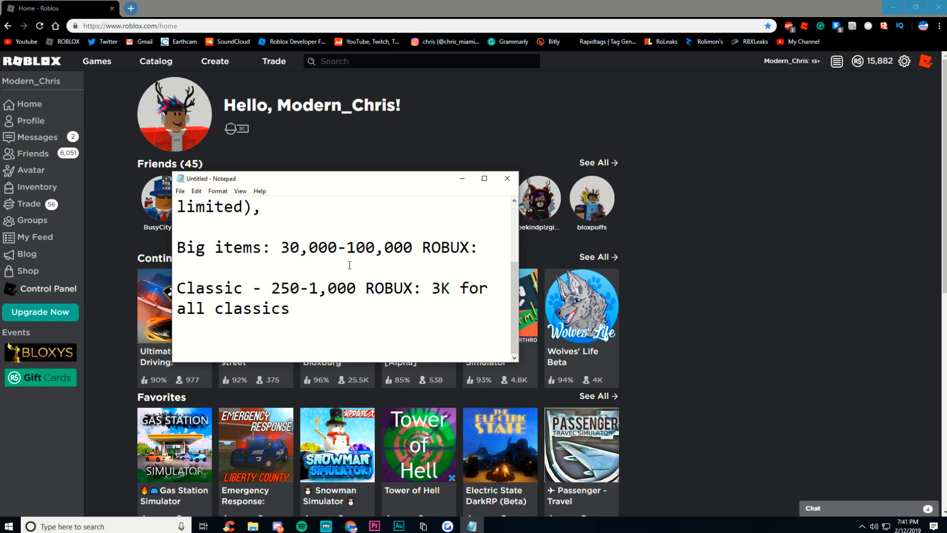
{"action": "mouse_move", "coordinate": [361, 272]}
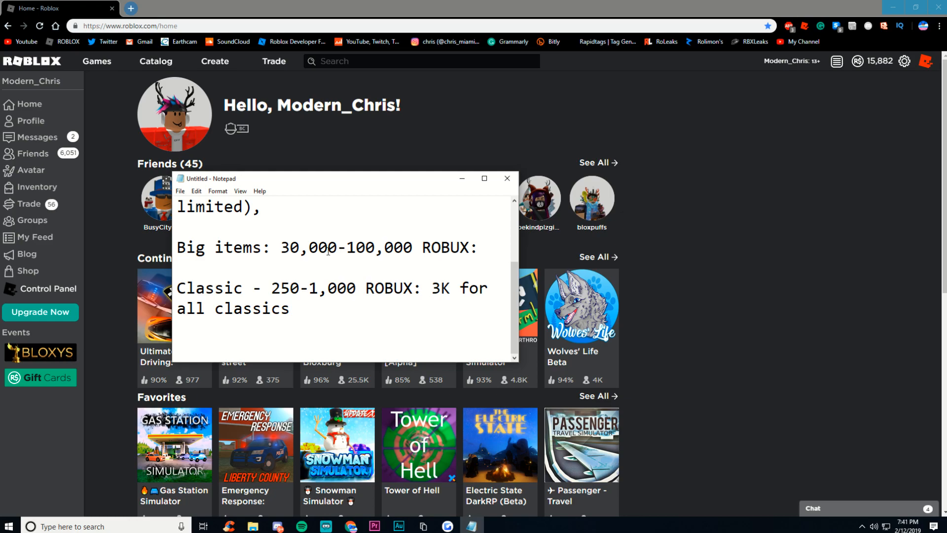
{"action": "mouse_move", "coordinate": [689, 58]}
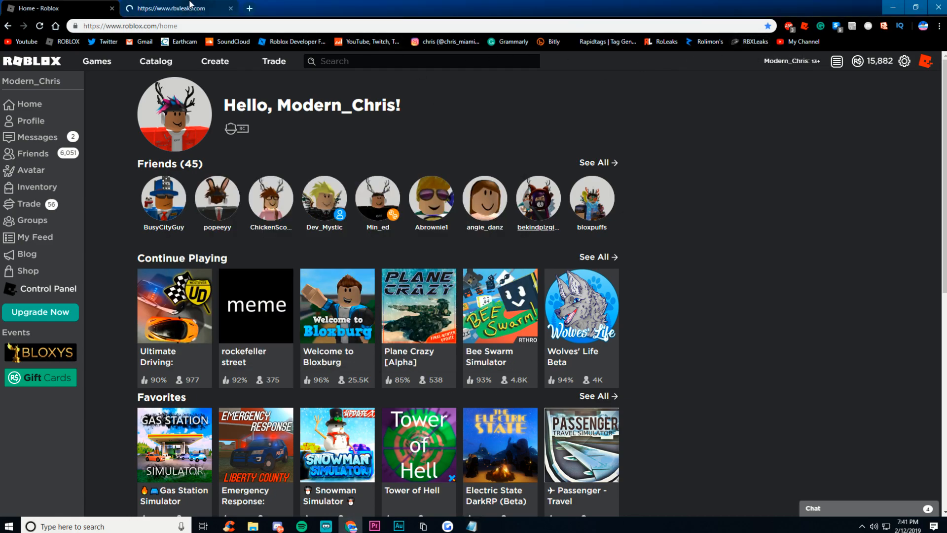
Browse far down the RBXLeaks Latest Leaks listings, then bring the budget note back.
{"action": "left_click", "coordinate": [175, 8]}
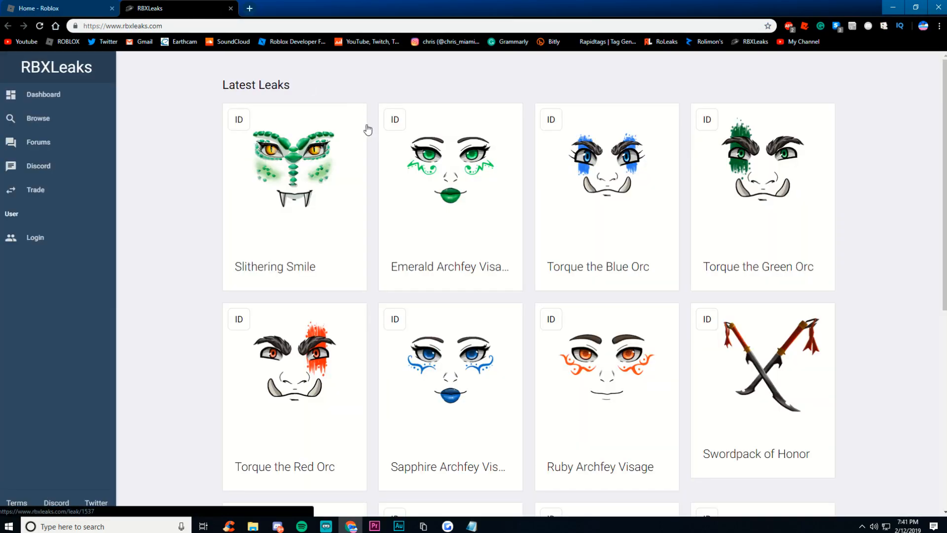
{"action": "scroll", "scroll_direction": "down", "scroll_amount": 3}
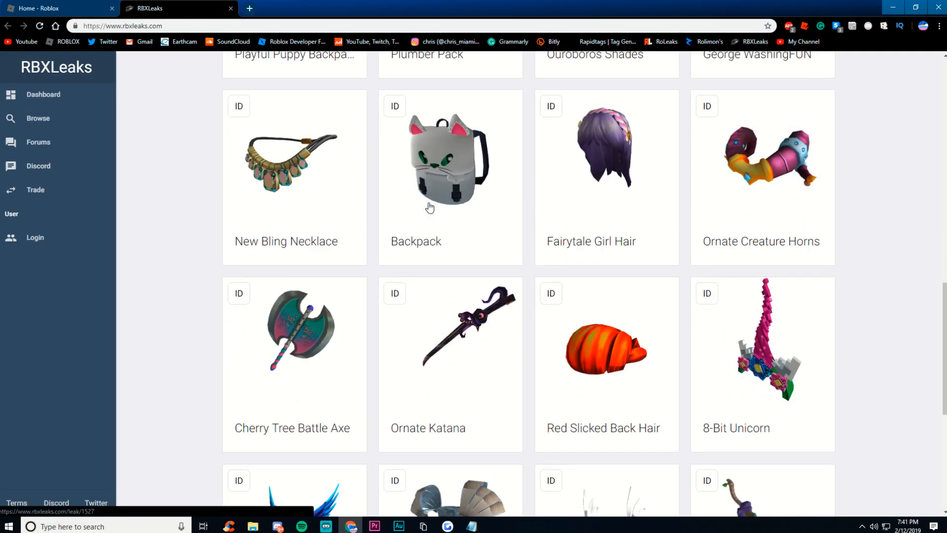
{"action": "scroll", "scroll_direction": "down", "scroll_amount": 3}
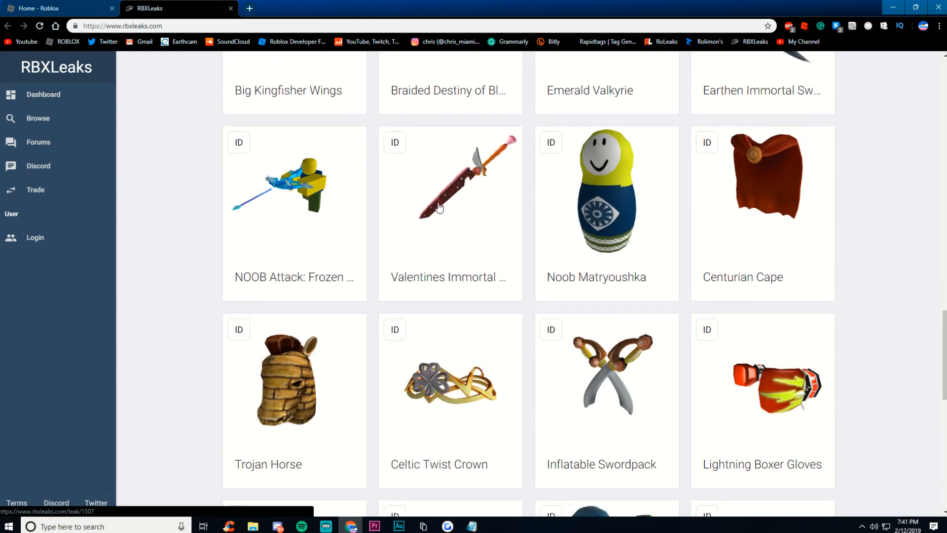
{"action": "scroll", "scroll_direction": "down", "scroll_amount": 3}
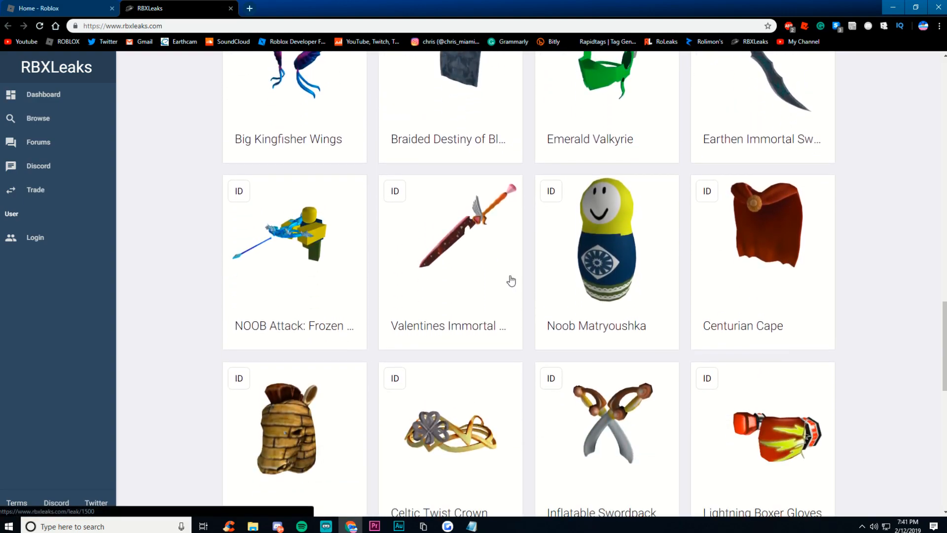
{"action": "scroll", "scroll_direction": "down", "scroll_amount": 3}
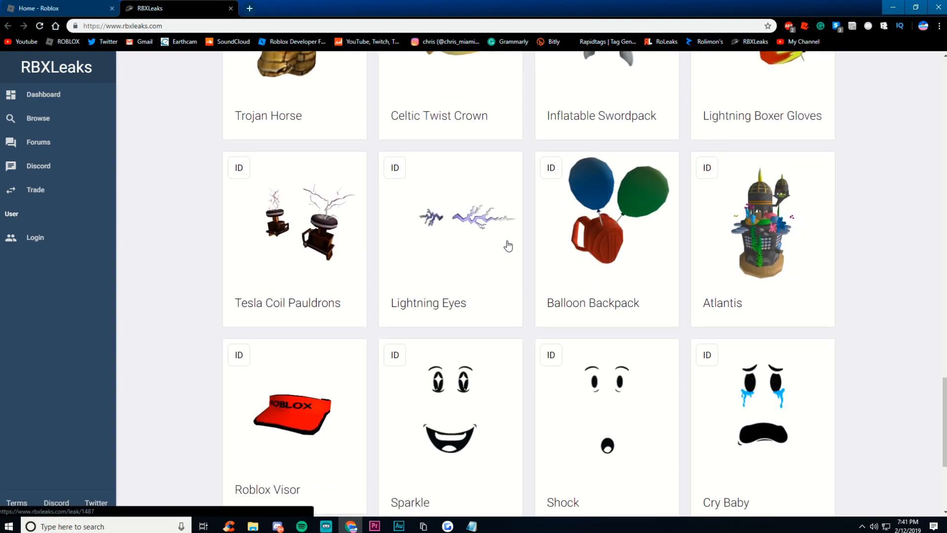
{"action": "scroll", "scroll_direction": "down", "scroll_amount": 3}
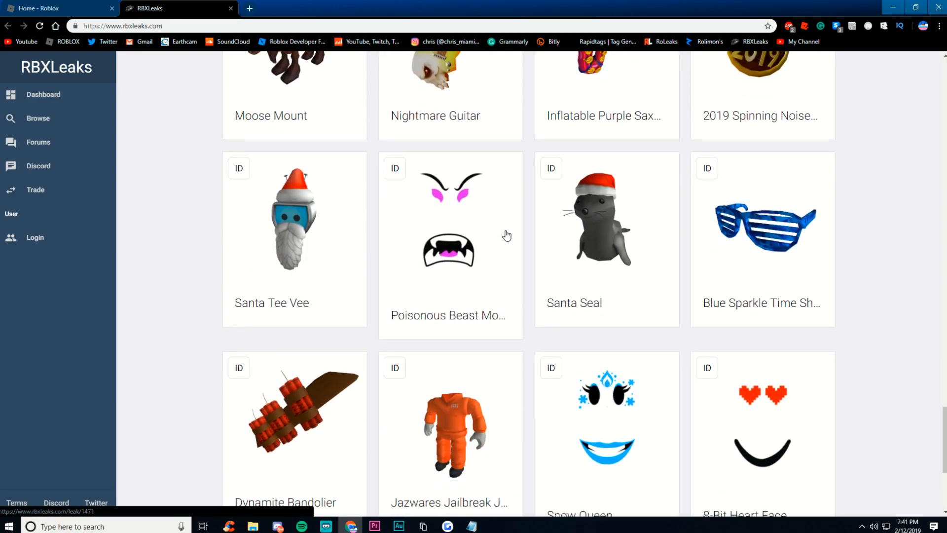
{"action": "left_click", "coordinate": [471, 526]}
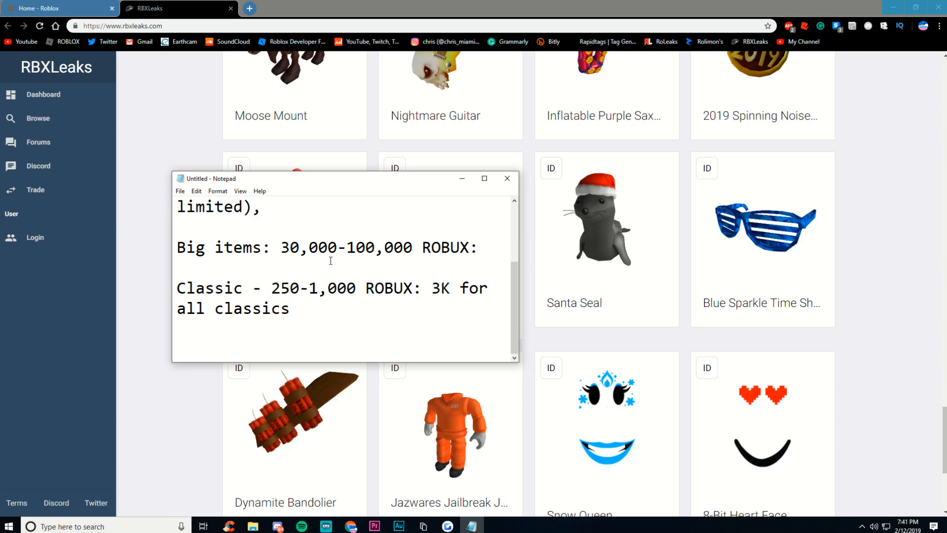
Switch Chrome to the 'Home - Roblox' tab, hiding the budget note.
{"action": "left_click", "coordinate": [57, 9]}
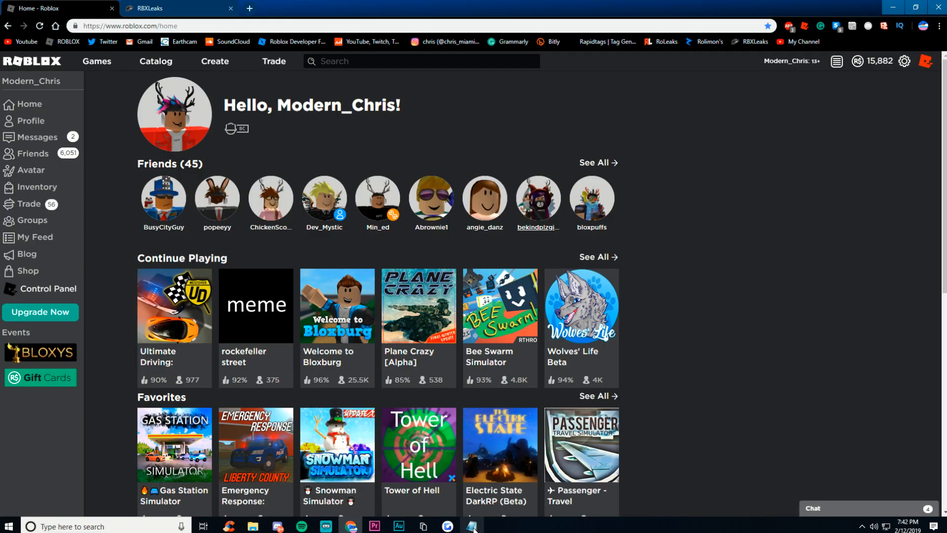
Restore the budget note from the taskbar and scroll down toward the Classic tier.
{"action": "left_click", "coordinate": [472, 526]}
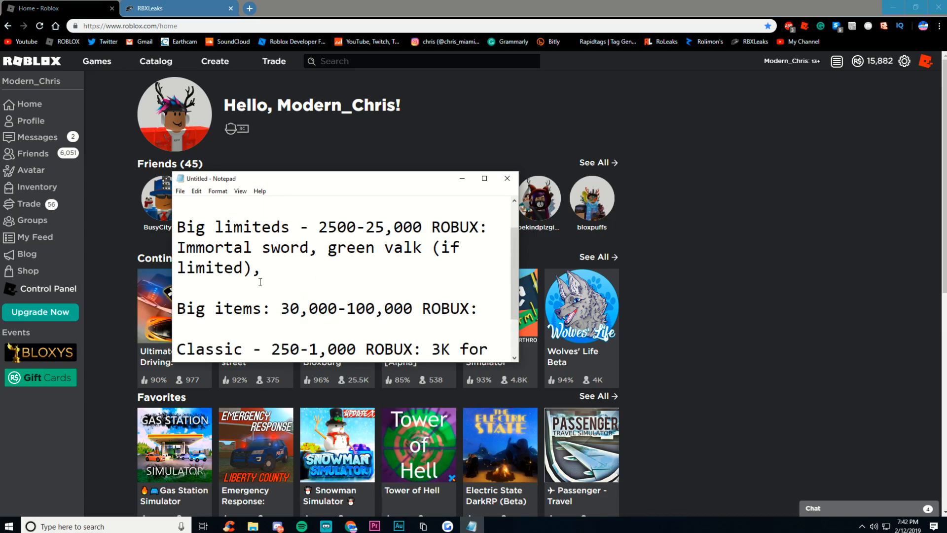
{"action": "scroll", "scroll_direction": "down", "scroll_amount": 3}
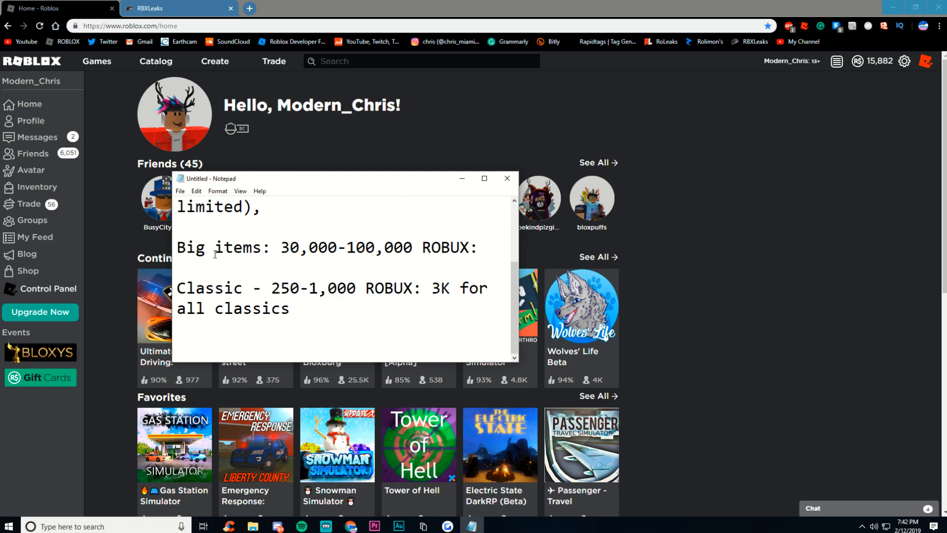
{"action": "mouse_move", "coordinate": [215, 248]}
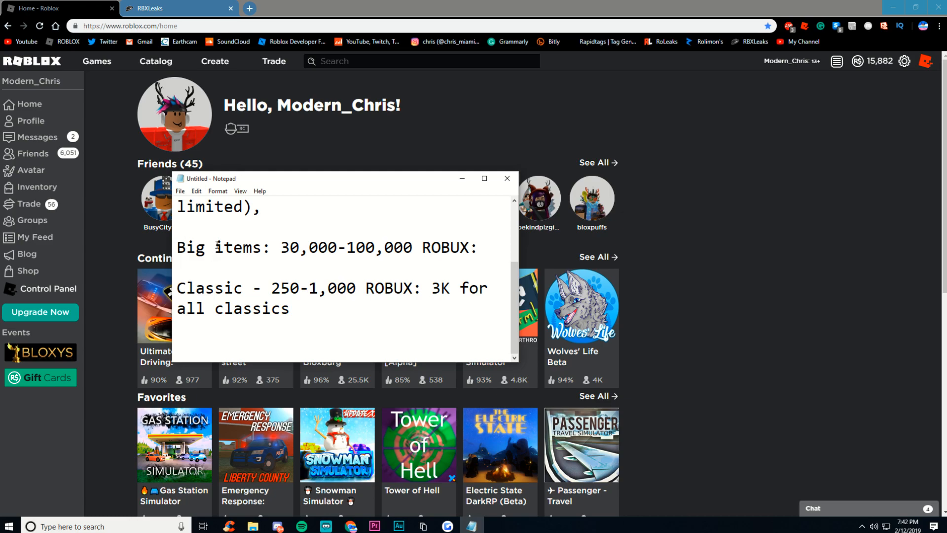
{"action": "mouse_move", "coordinate": [220, 267]}
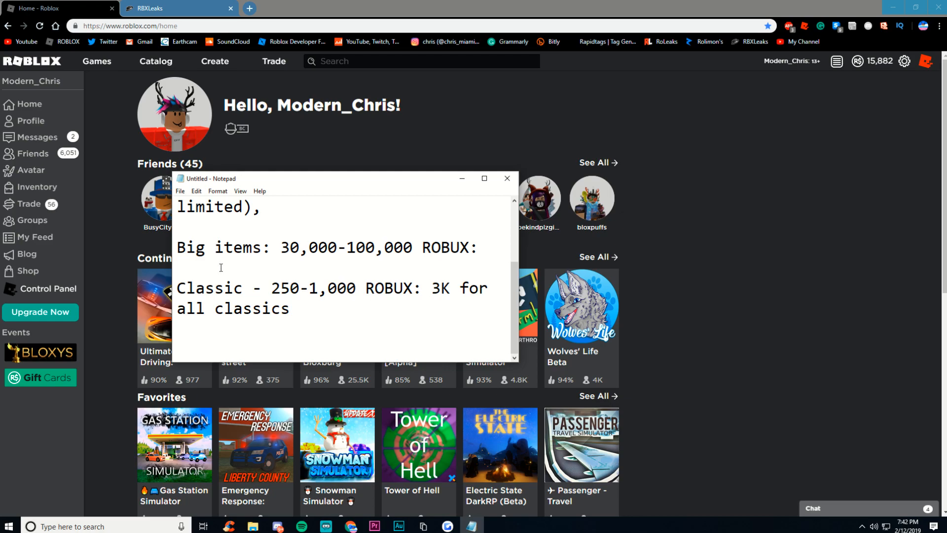
{"action": "mouse_move", "coordinate": [236, 287]}
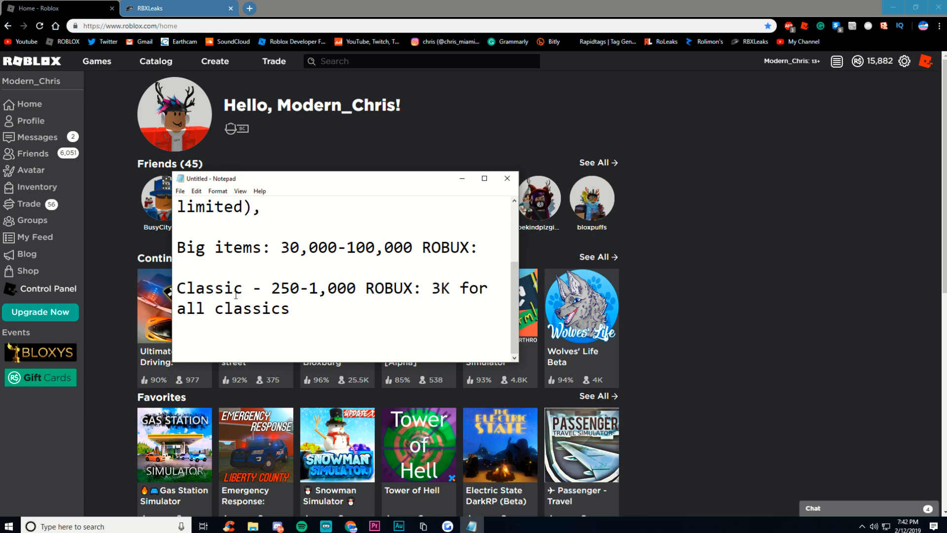
{"action": "mouse_move", "coordinate": [321, 311]}
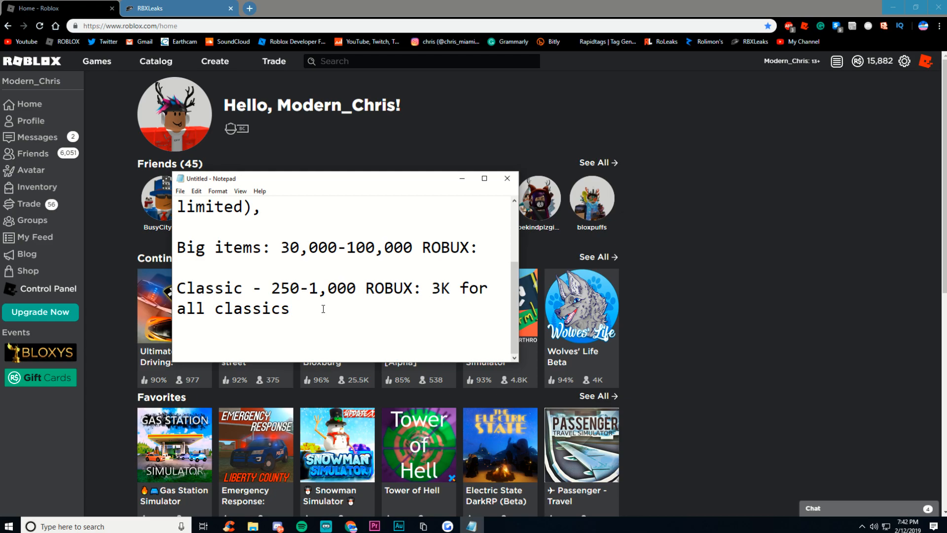
{"action": "mouse_move", "coordinate": [309, 314]}
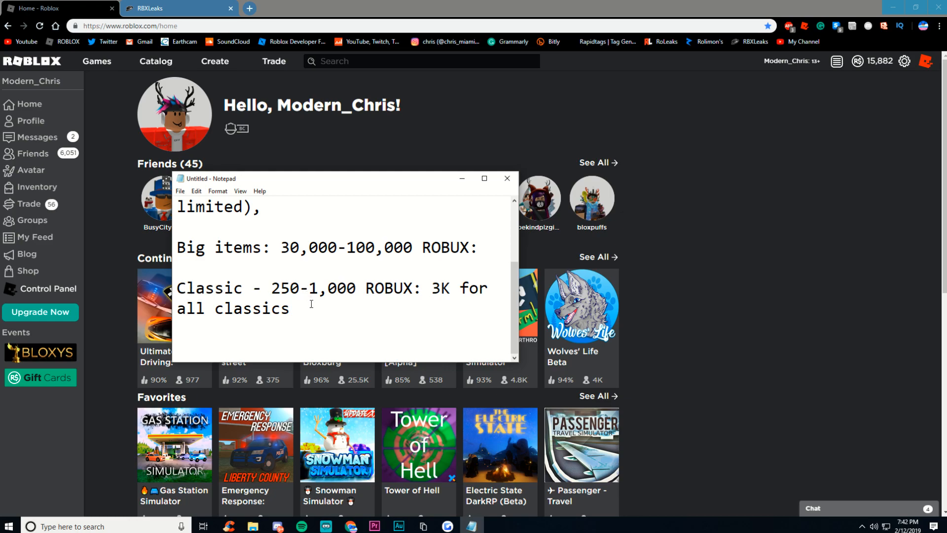
{"action": "mouse_move", "coordinate": [724, 290]}
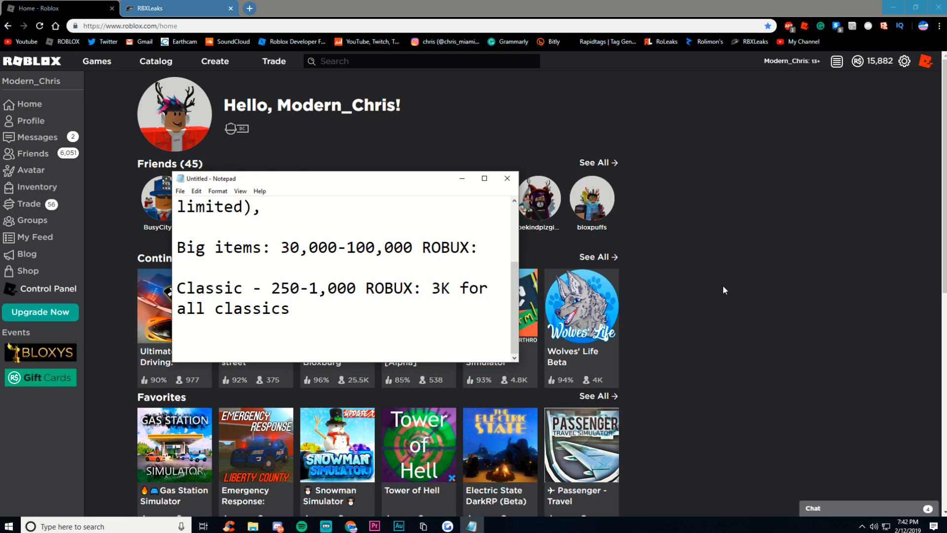
{"action": "mouse_move", "coordinate": [596, 320]}
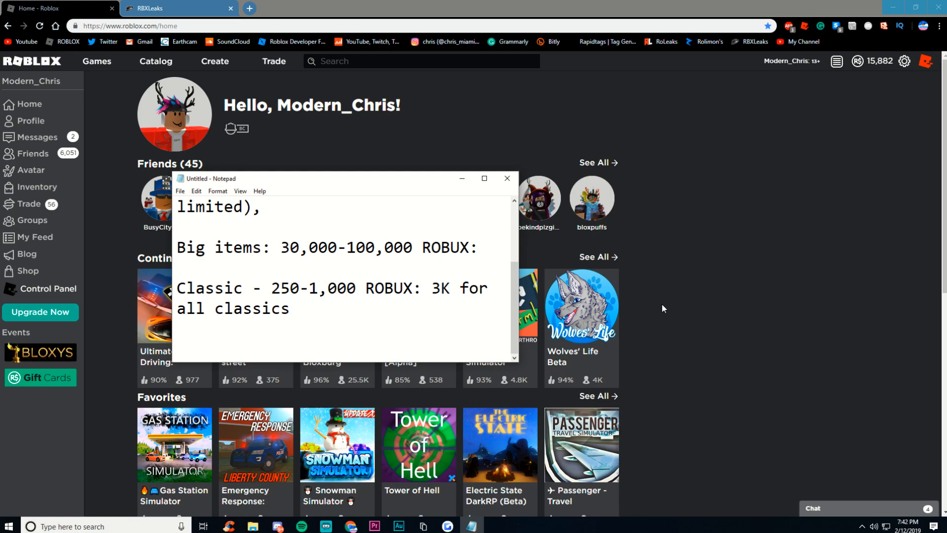
{"action": "mouse_move", "coordinate": [697, 280]}
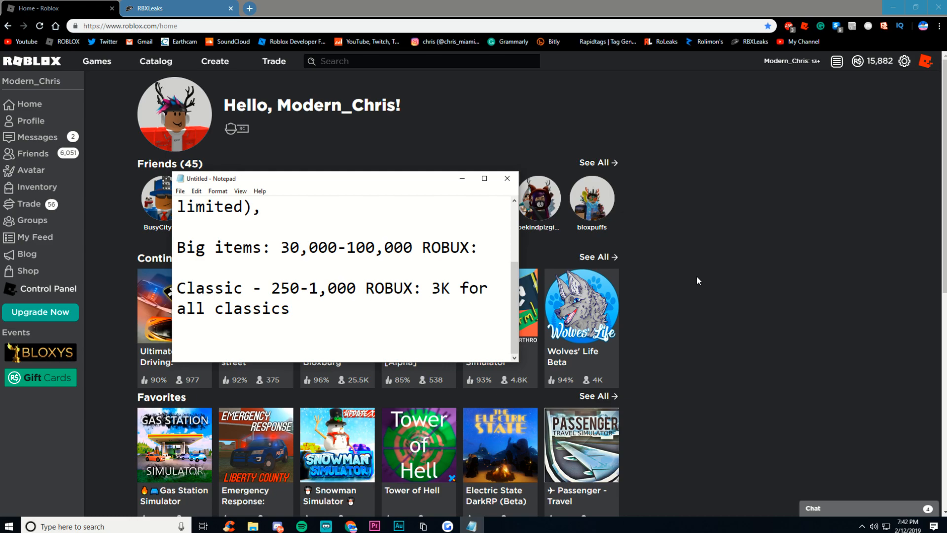
{"action": "mouse_move", "coordinate": [720, 264]}
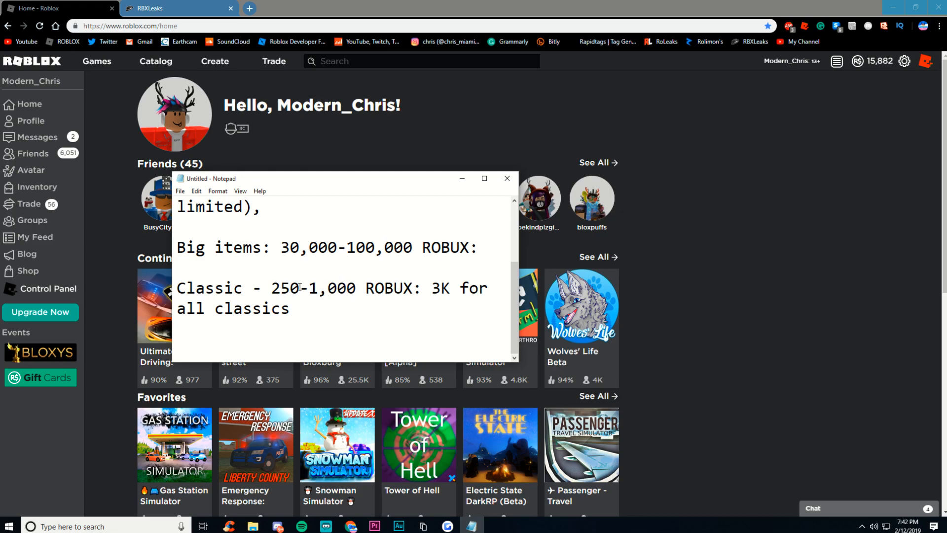
{"action": "scroll", "scroll_direction": "up", "scroll_amount": 3}
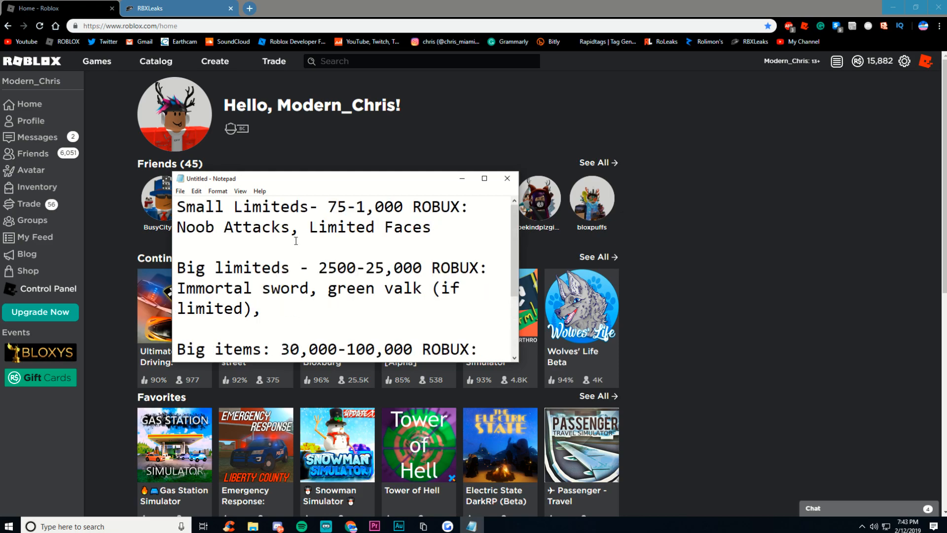
{"action": "scroll", "scroll_direction": "down", "scroll_amount": 3}
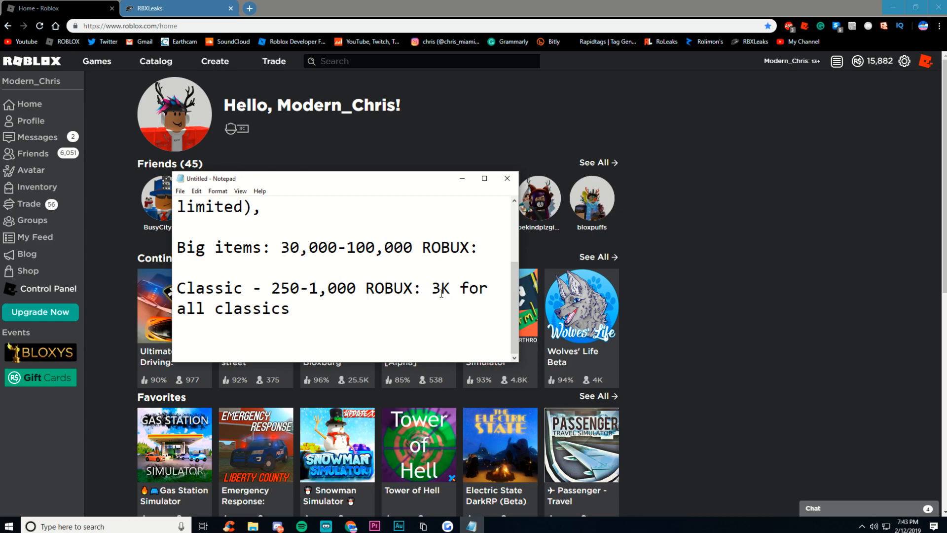
{"action": "mouse_move", "coordinate": [482, 299]}
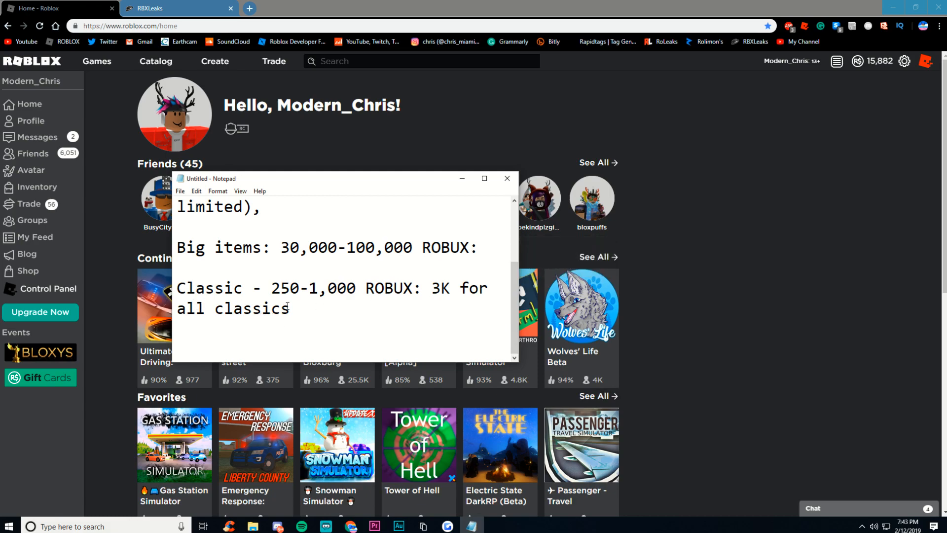
{"action": "mouse_move", "coordinate": [149, 377]}
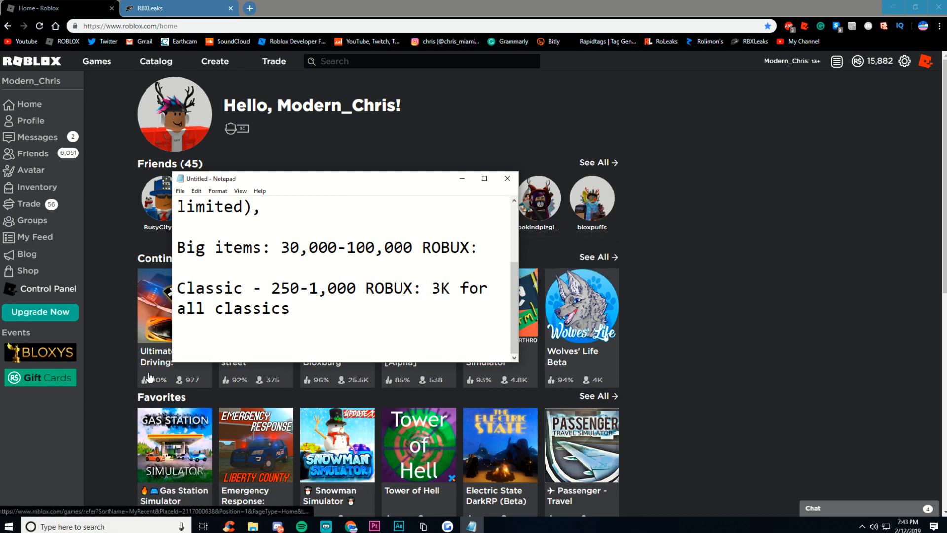
Close the Notepad budget note window, leaving the Roblox home page visible.
{"action": "left_click", "coordinate": [506, 178]}
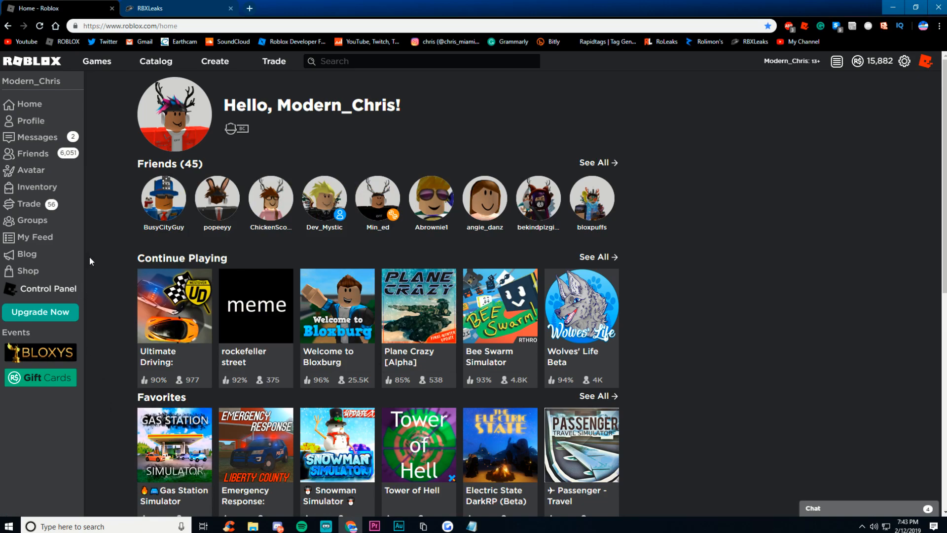
{"action": "mouse_move", "coordinate": [121, 257]}
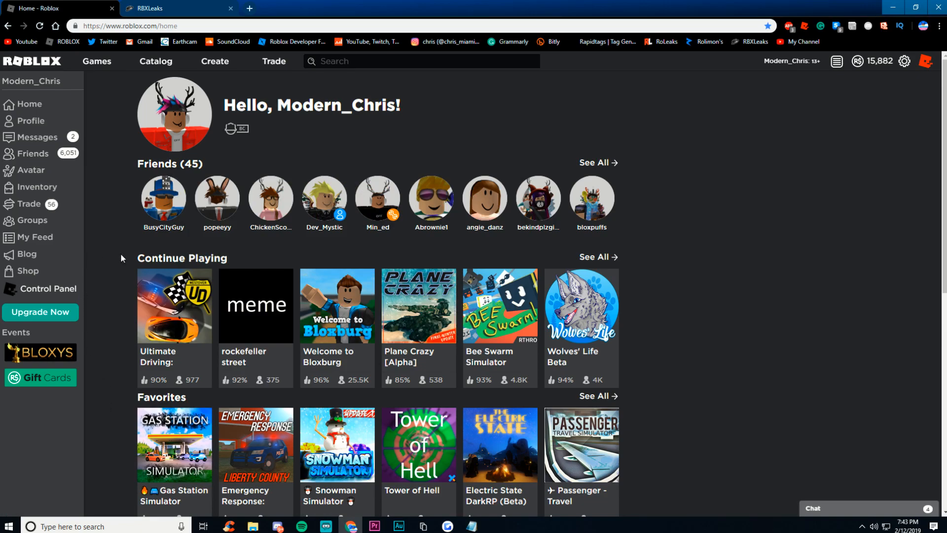
{"action": "mouse_move", "coordinate": [208, 247]}
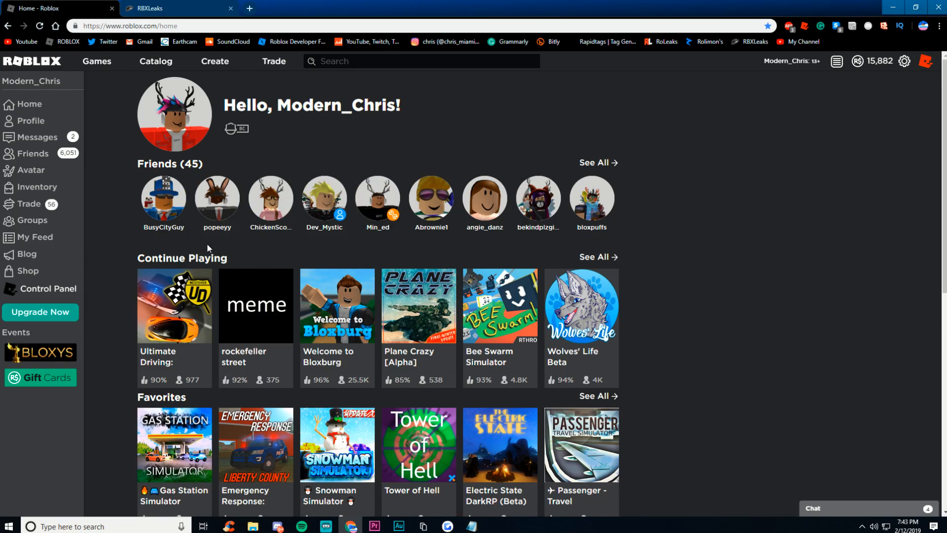
{"action": "mouse_move", "coordinate": [761, 264]}
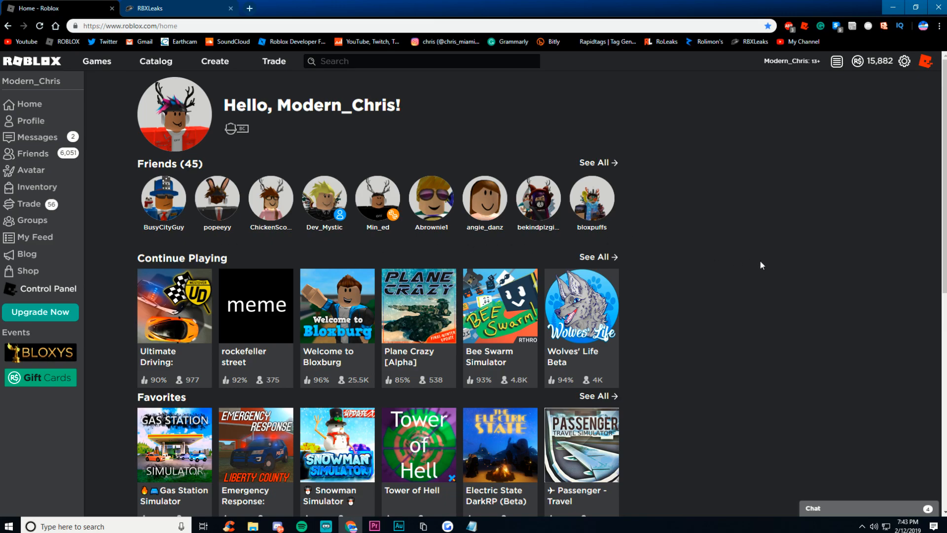
{"action": "mouse_move", "coordinate": [906, 355]}
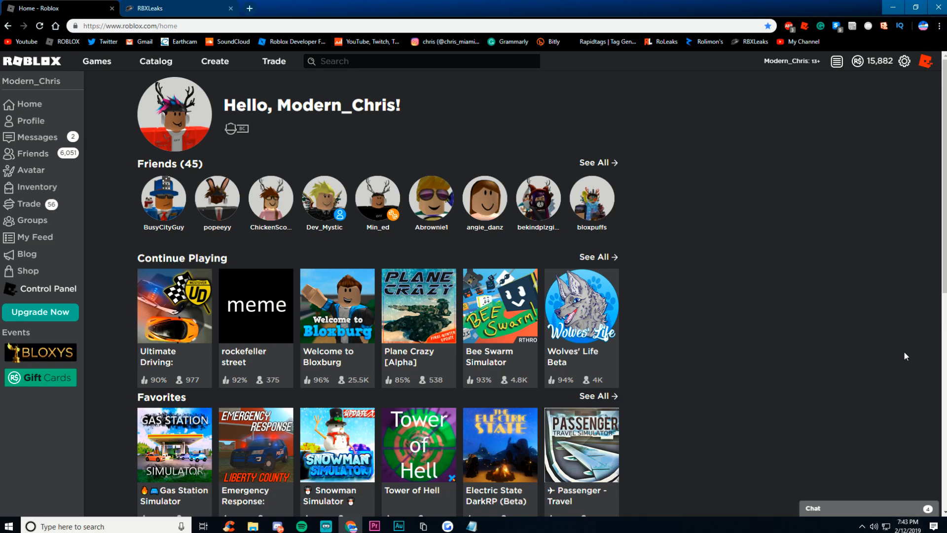
{"action": "mouse_move", "coordinate": [894, 304]}
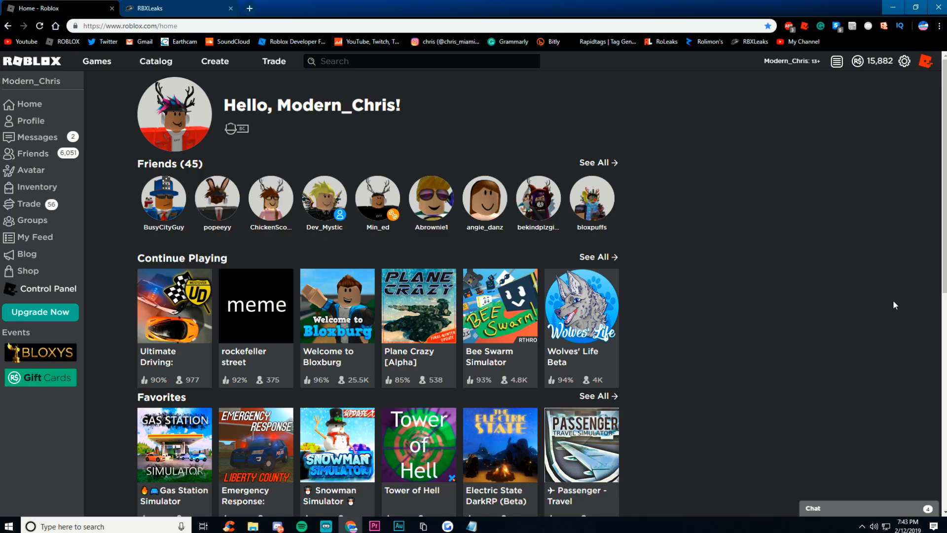
{"action": "mouse_move", "coordinate": [718, 409]}
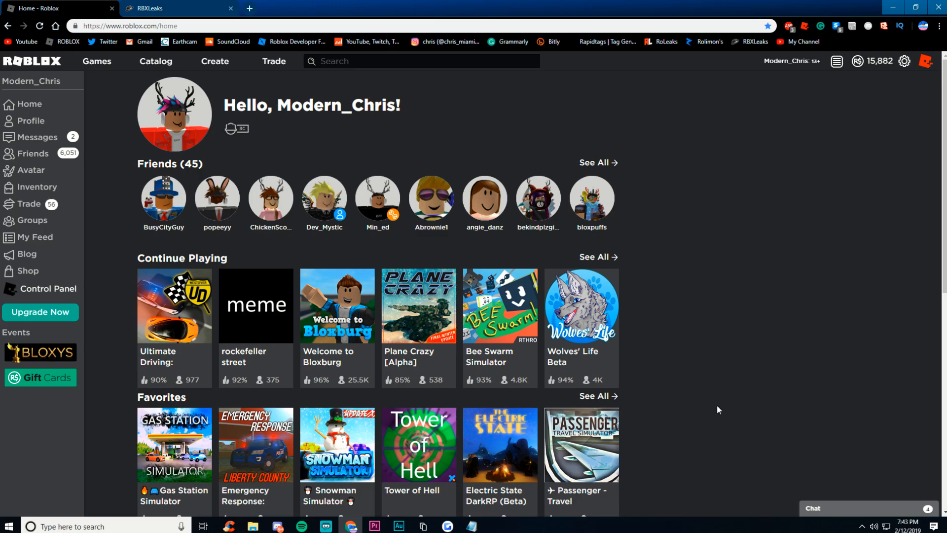